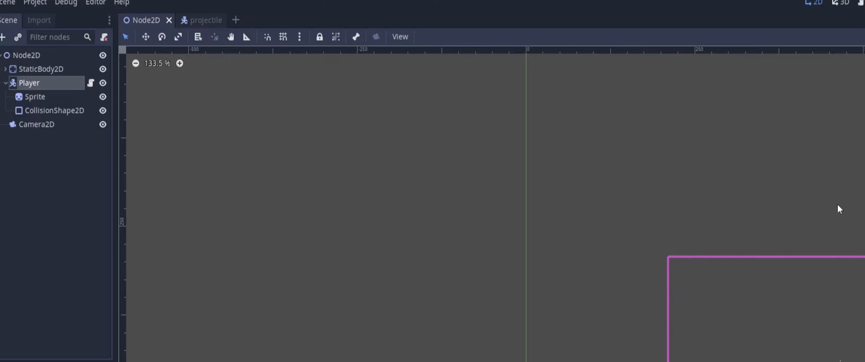
mouse_move(383, 202)
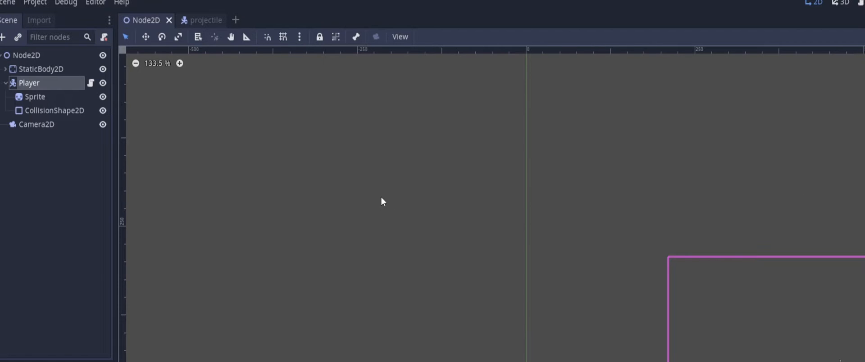
Open the player's KinematicBody2D.gd script, then switch to projectile.gd
click(205, 20)
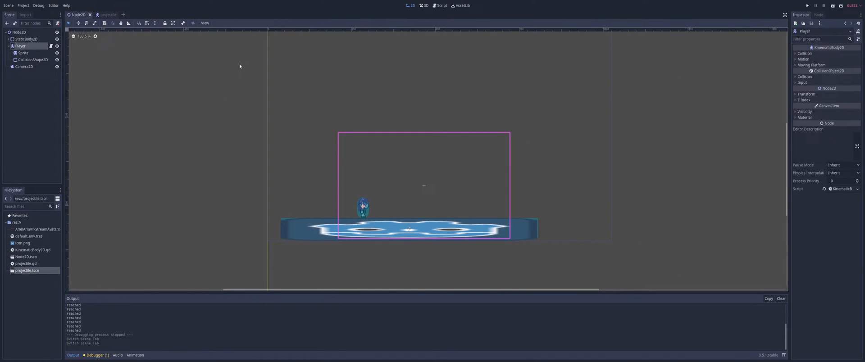
click(441, 5)
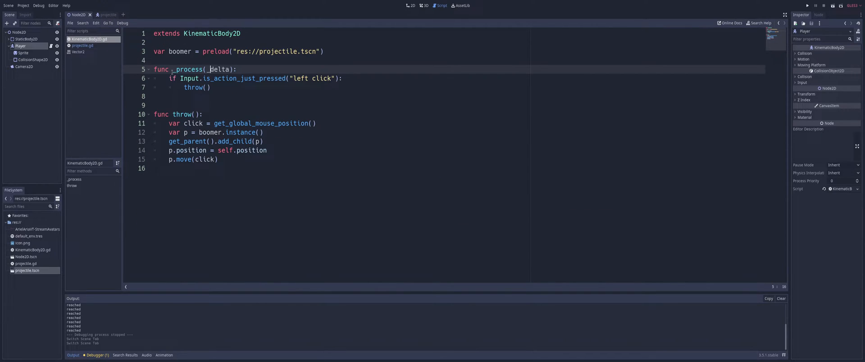
click(321, 168)
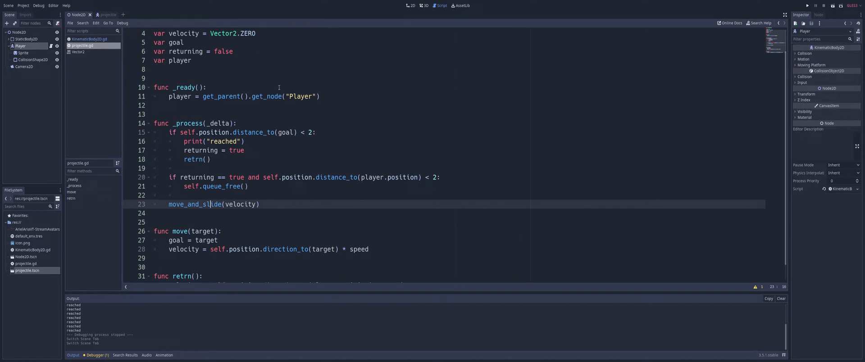
scroll(up, 3)
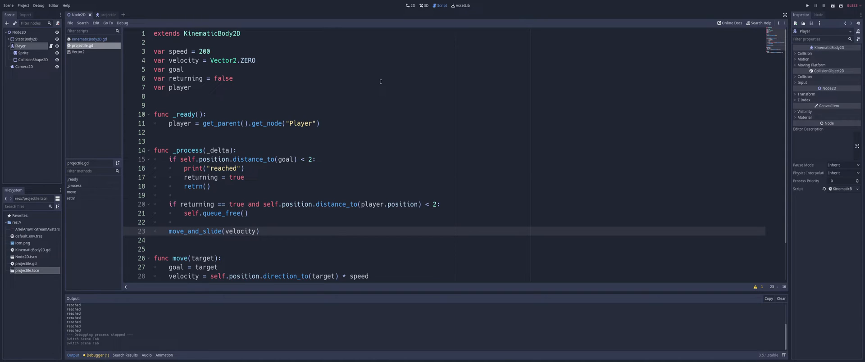
scroll(down, 3)
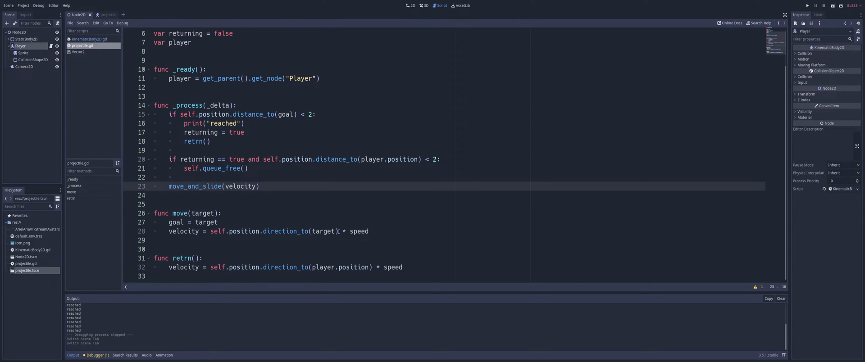
Comment out '* speed' on line 28 and run the game to test
click(339, 231)
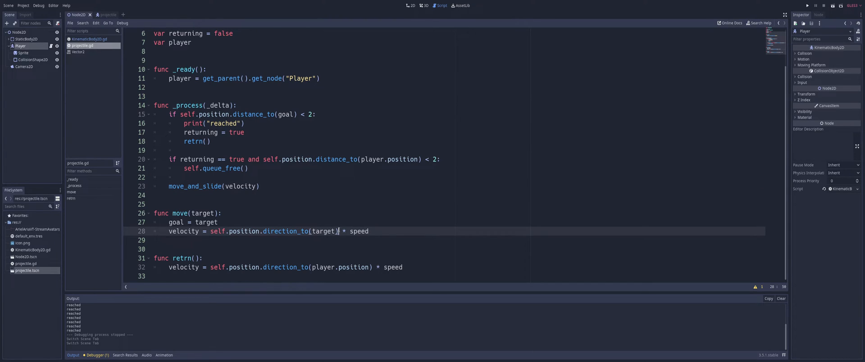
text(#)
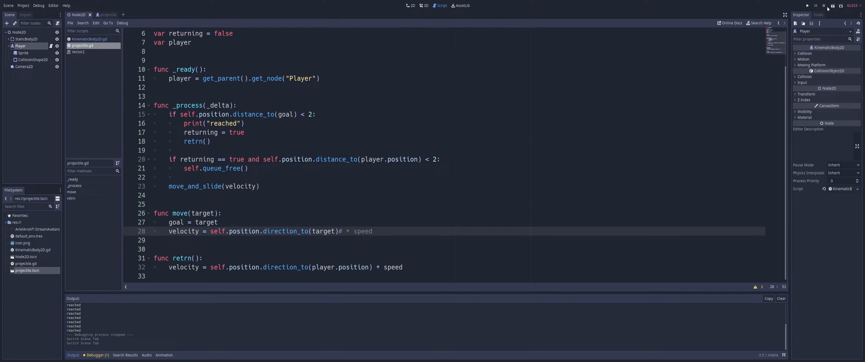
click(806, 6)
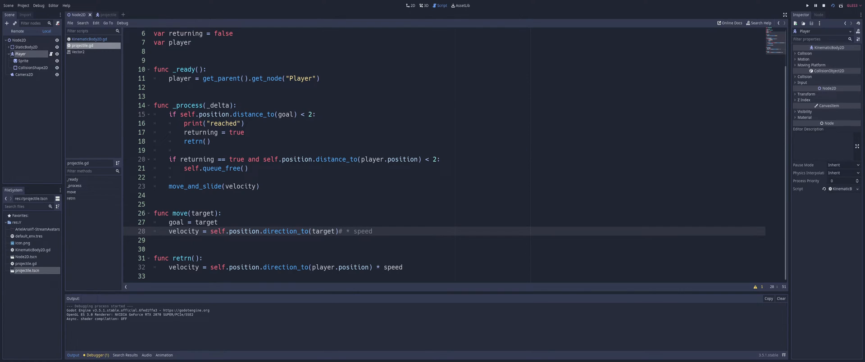
click(806, 5)
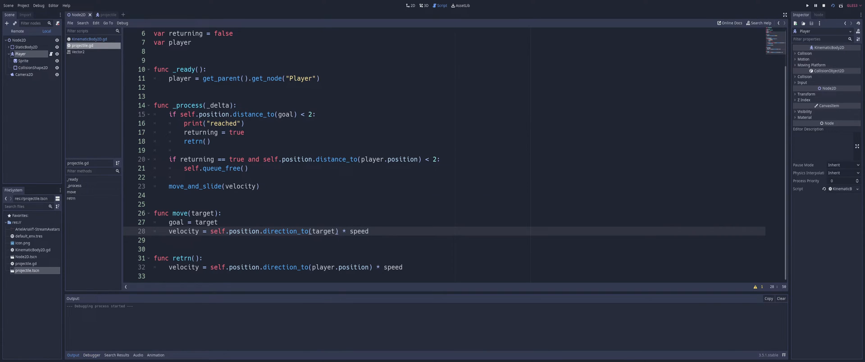
click(807, 6)
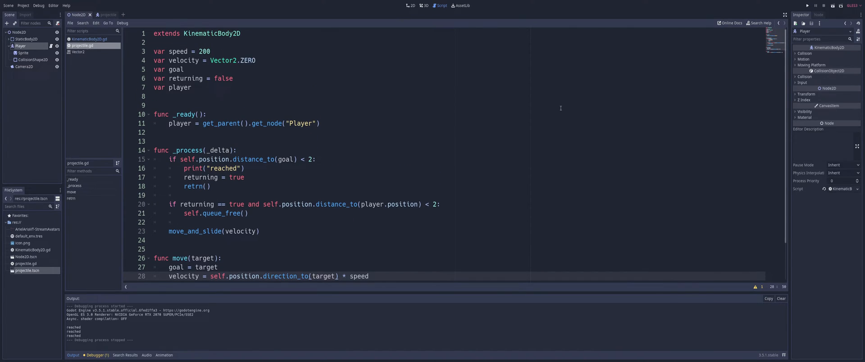
Scroll down through projectile.gd to the direction_to call on line 28
scroll(down, 3)
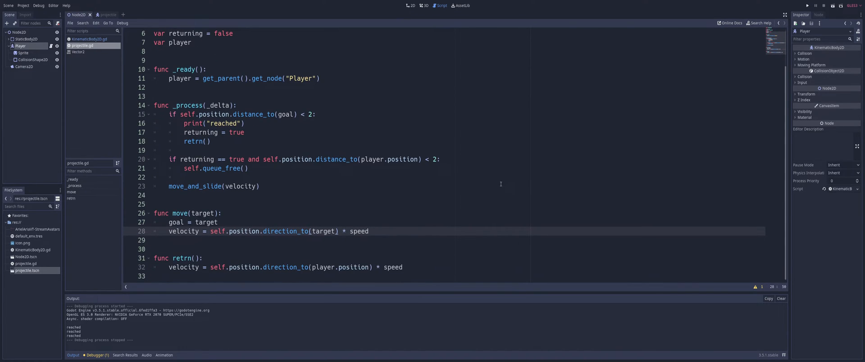
mouse_move(239, 258)
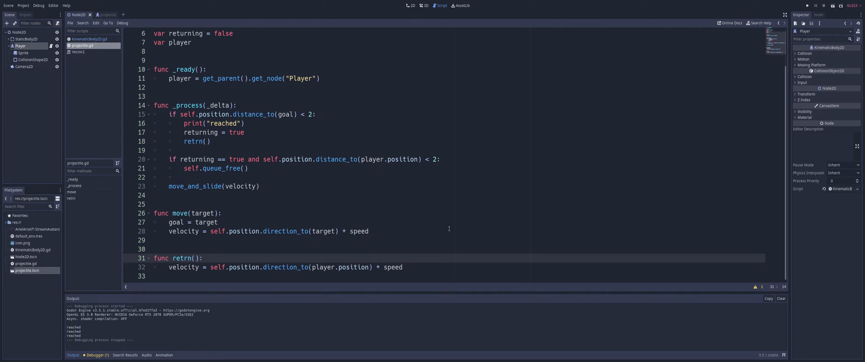
mouse_move(259, 157)
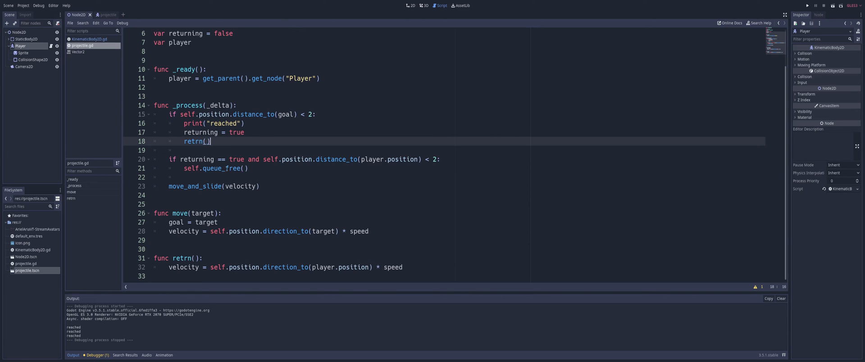
Review the return call and return function lines in projectile.gd
click(182, 267)
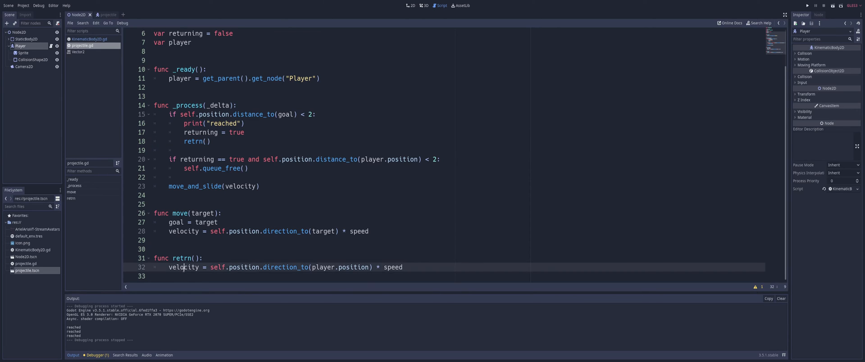
click(429, 265)
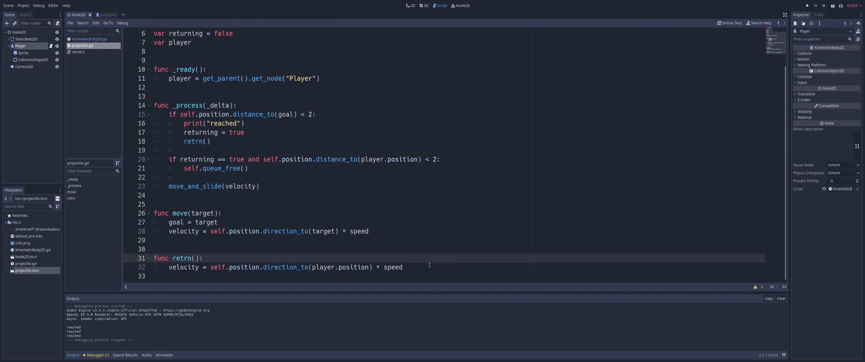
click(433, 268)
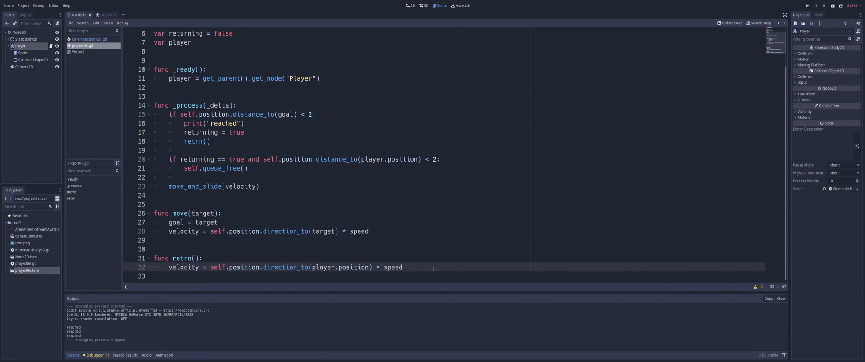
mouse_move(248, 156)
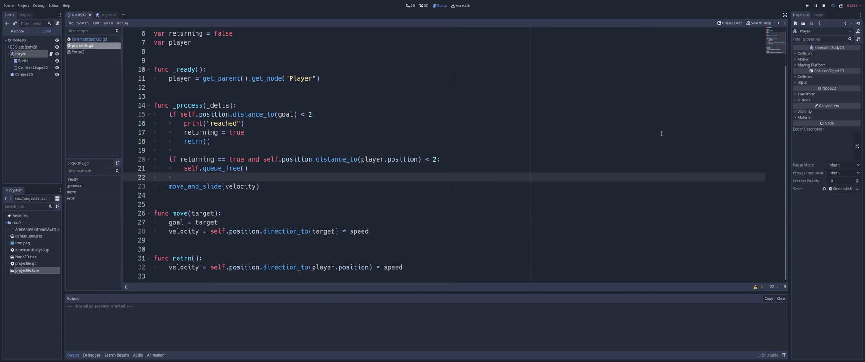
Throw the projectile in the running game, then set var speed to 500
click(806, 6)
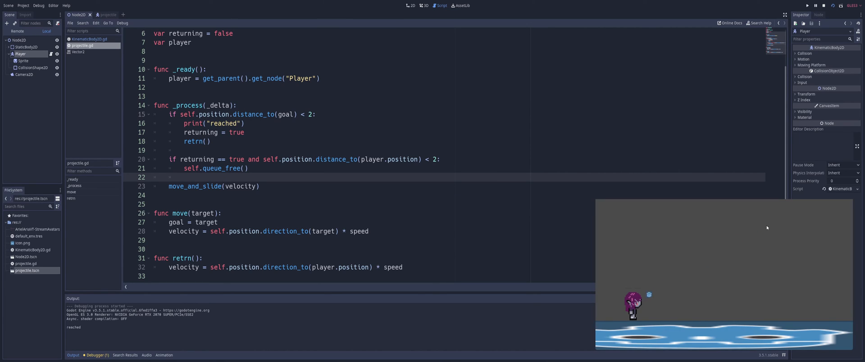
scroll(up, 3)
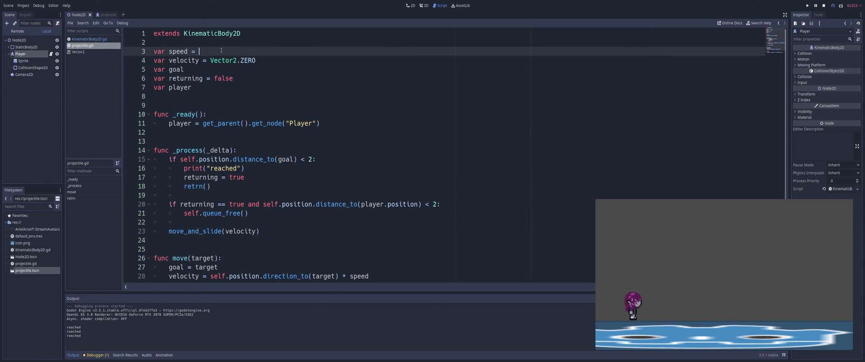
text(500)
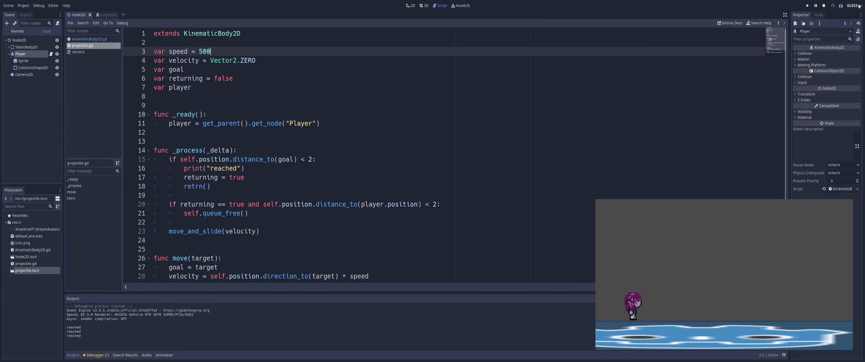